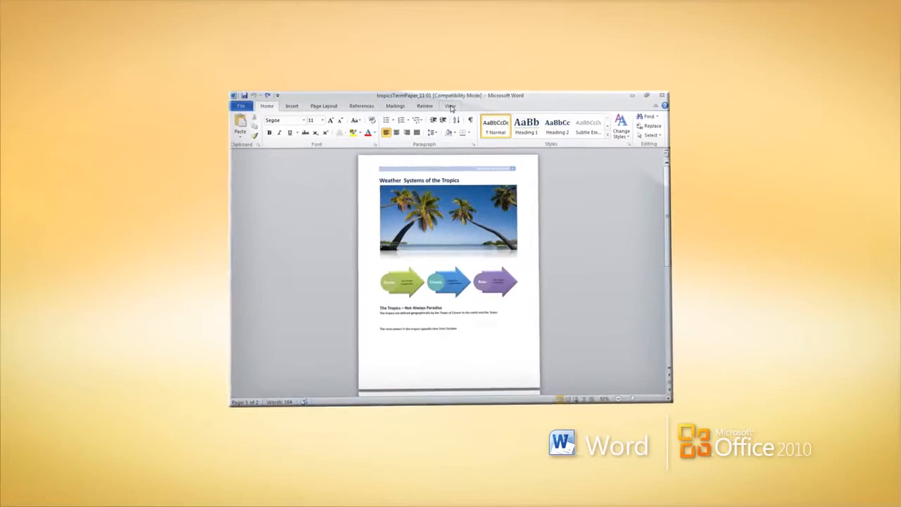
# Zoom in on the Weather Systems of the Tropics paper from the View tab
pyautogui.click(450, 105)
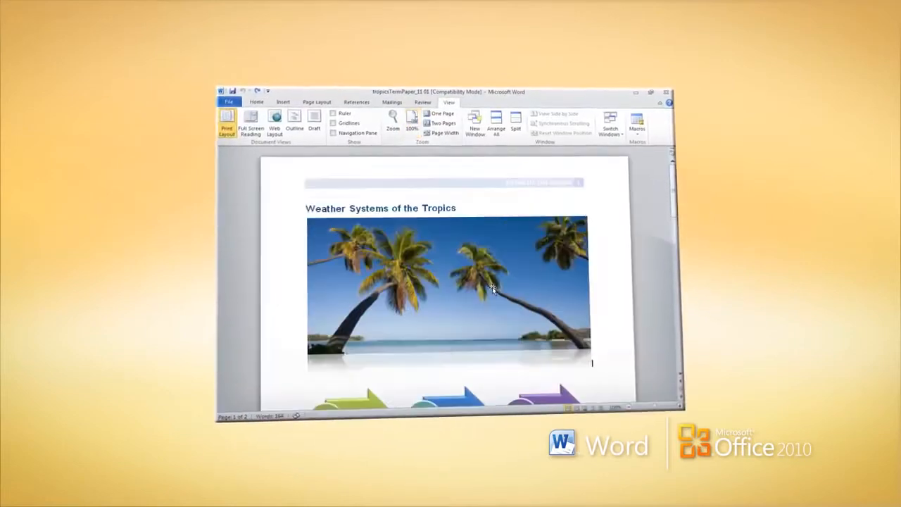
pyautogui.click(256, 116)
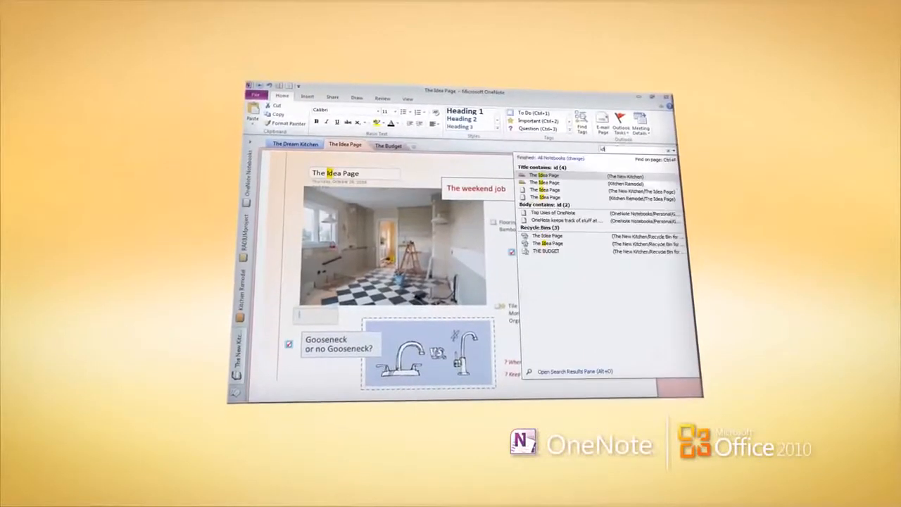
# Open The Budget page showing the cost pie chart and price tables
pyautogui.click(388, 146)
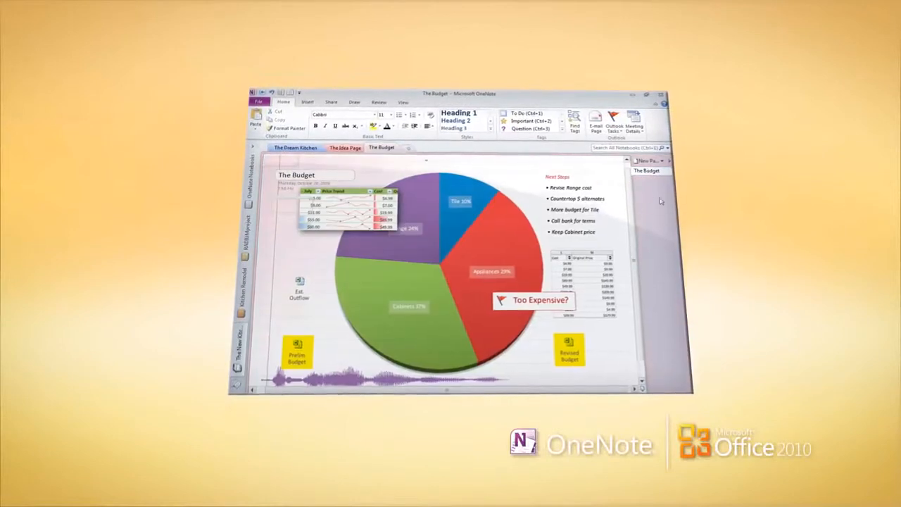